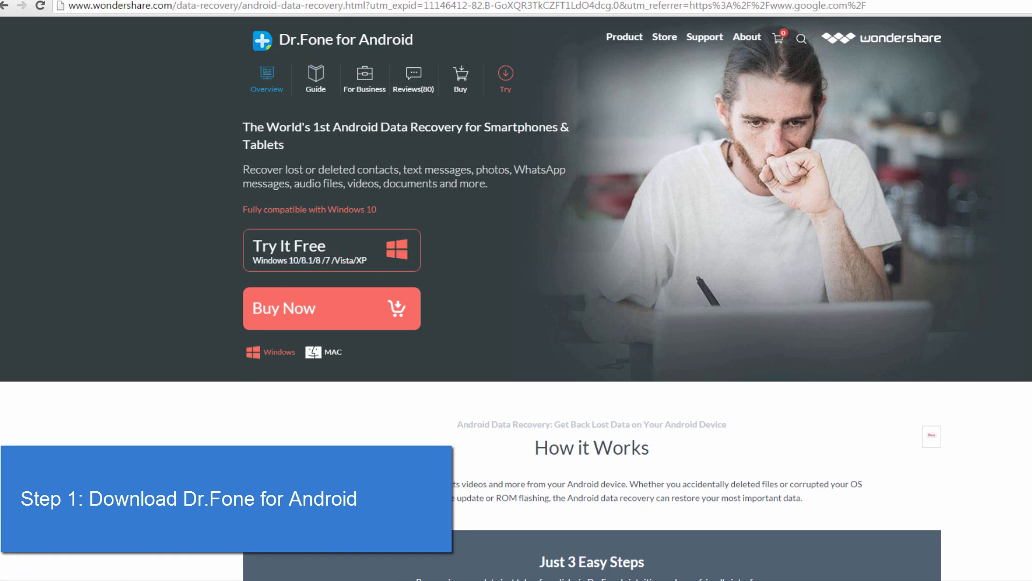
Download the free Windows trial of Dr.Fone for Android from its product page.
{"action": "left_click", "coordinate": [331, 249]}
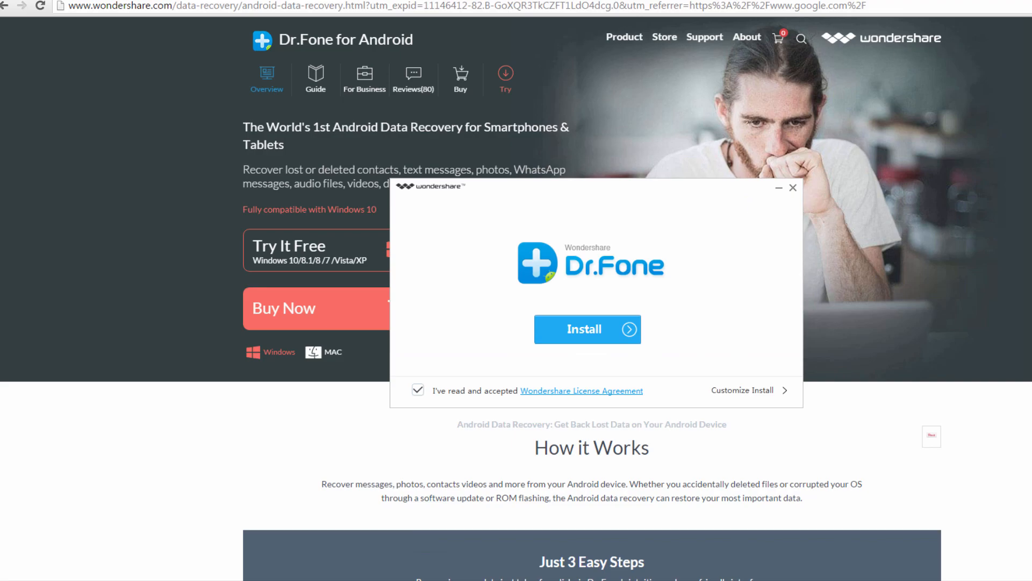
Install Dr.Fone and start it, reaching the connect-Android-device-via-USB step.
{"action": "left_click", "coordinate": [587, 329]}
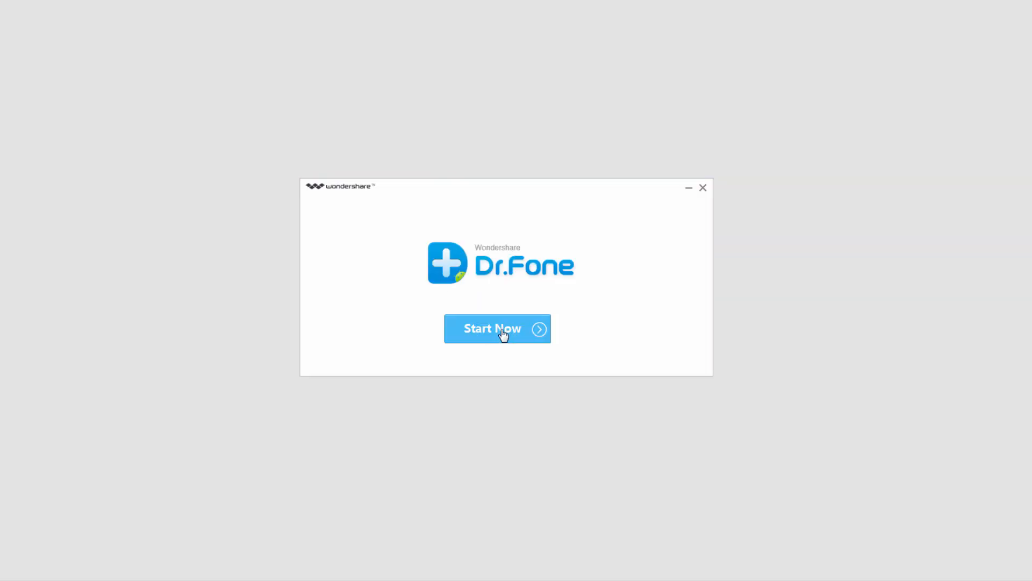
{"action": "left_click", "coordinate": [496, 329]}
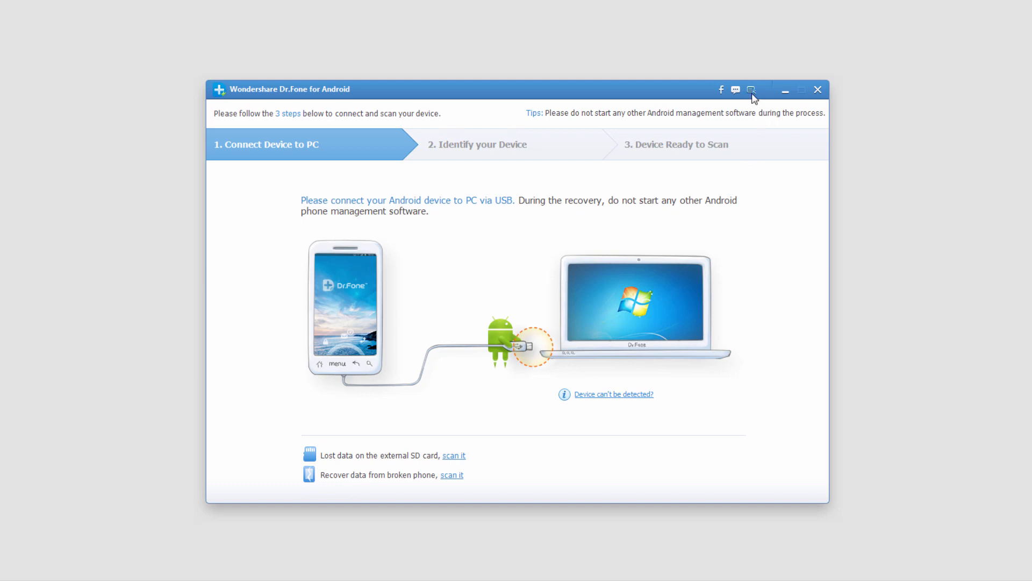
Run Check for Updates, confirm the version is current, and dismiss the notice.
{"action": "left_click", "coordinate": [751, 89]}
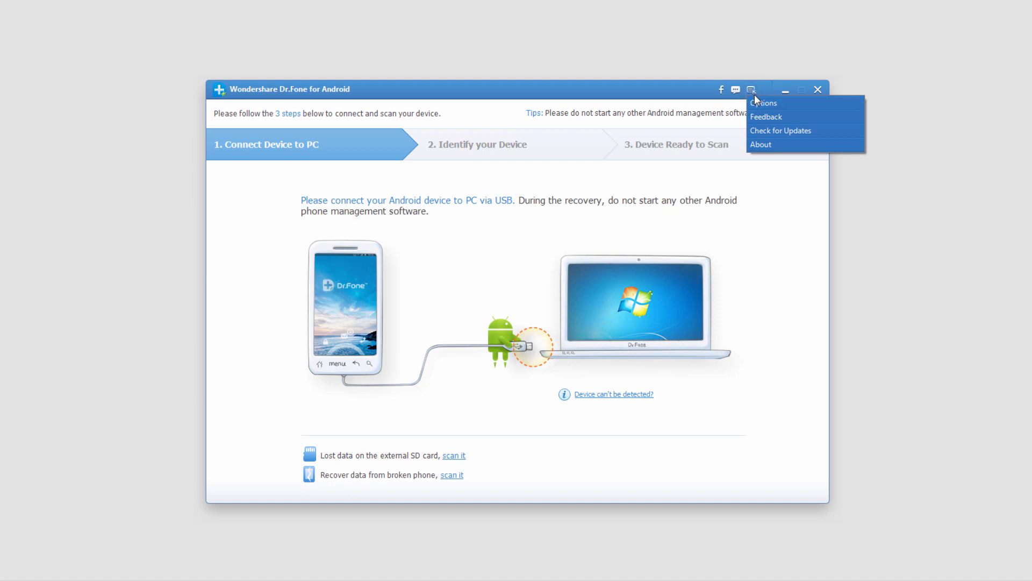
{"action": "left_click", "coordinate": [781, 130]}
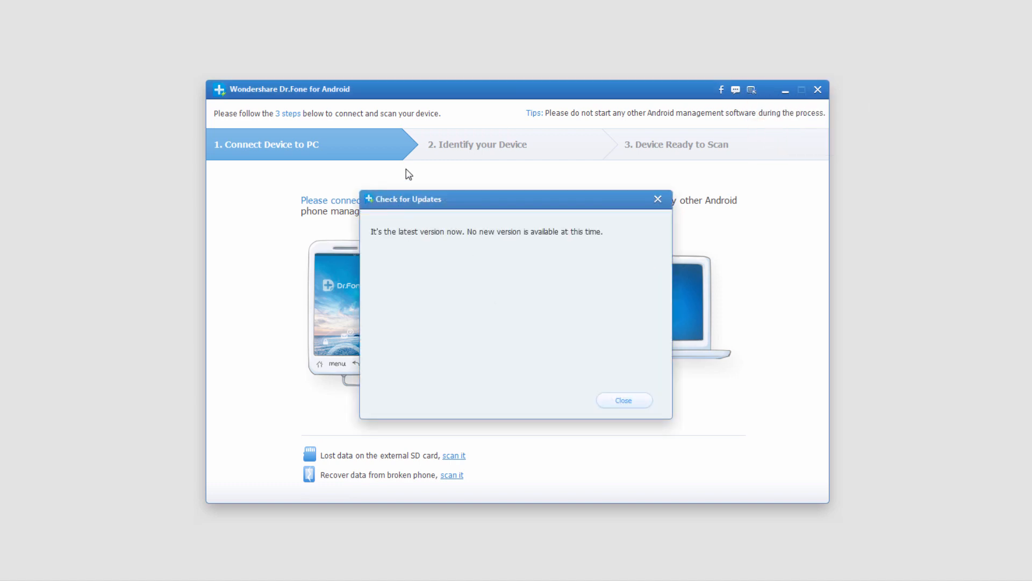
{"action": "left_click", "coordinate": [624, 400]}
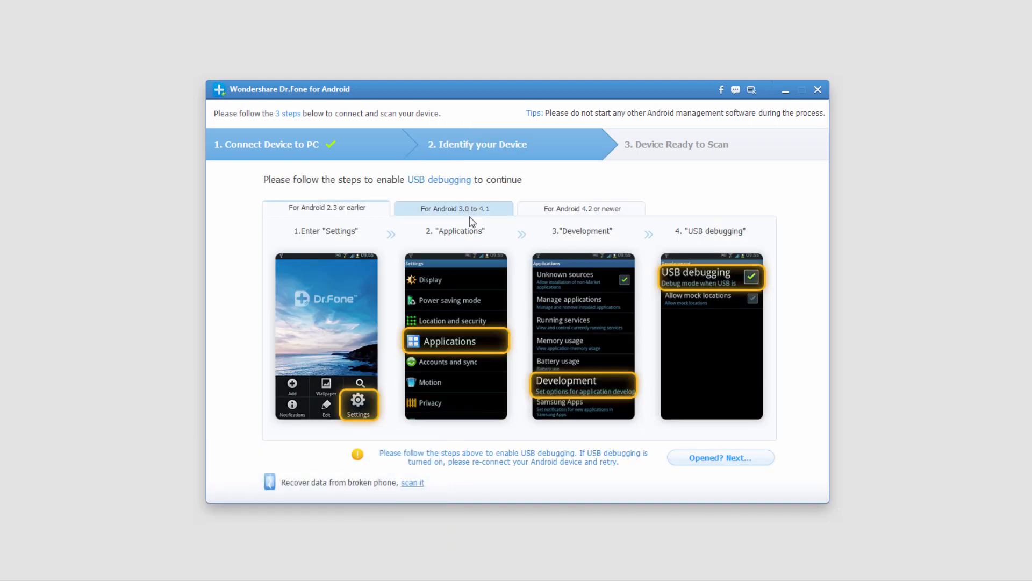
View the USB-debugging steps for Android 3.0 to 4.1, then for Android 4.2 or newer.
{"action": "left_click", "coordinate": [582, 209]}
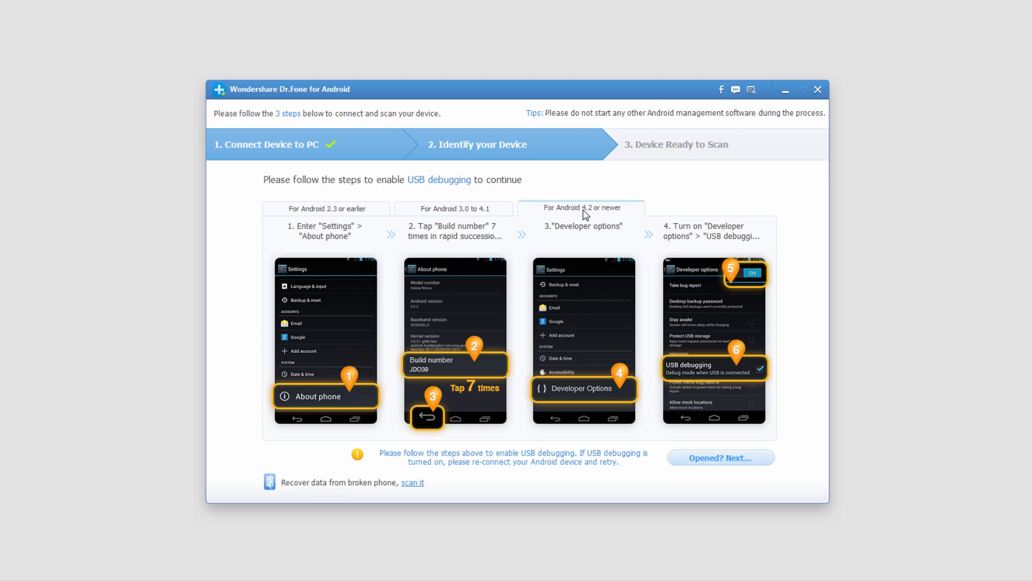
{"action": "left_click", "coordinate": [720, 457]}
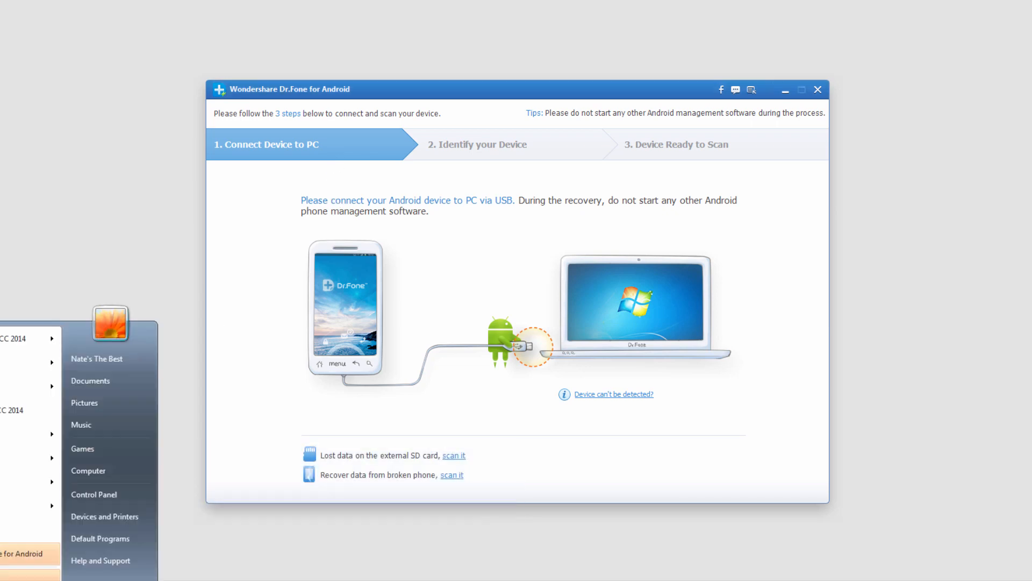
From Computer > Uninstall or change a program, remove Wondershare Dr.Fone for Android and confirm.
{"action": "left_click", "coordinate": [88, 471]}
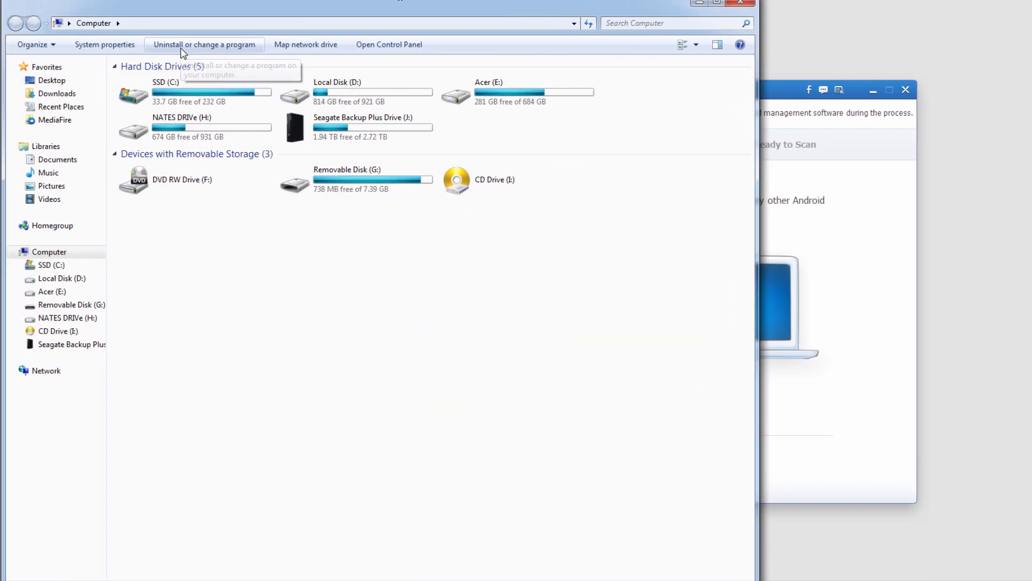
{"action": "left_click", "coordinate": [202, 44]}
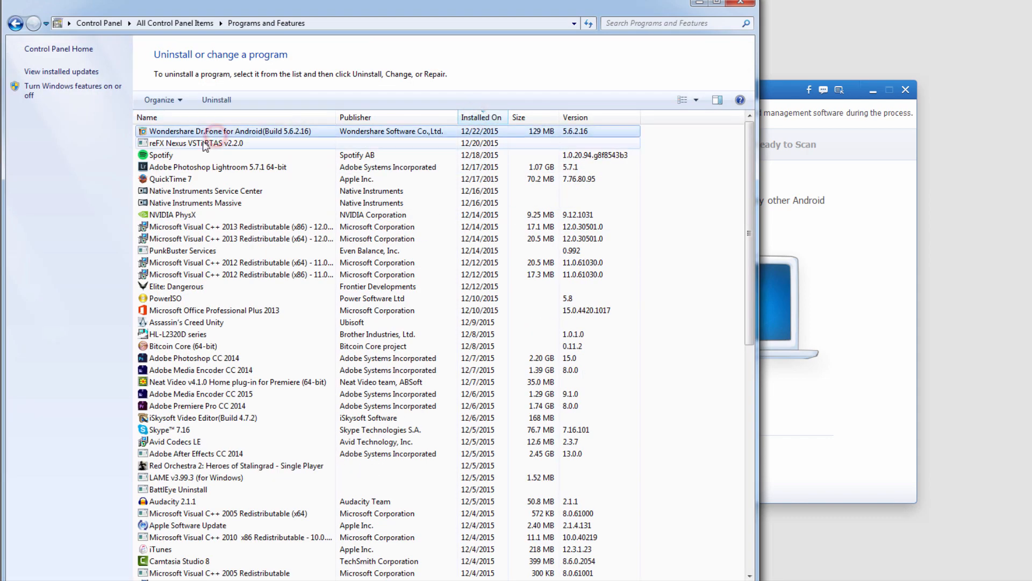
{"action": "left_click", "coordinate": [216, 99]}
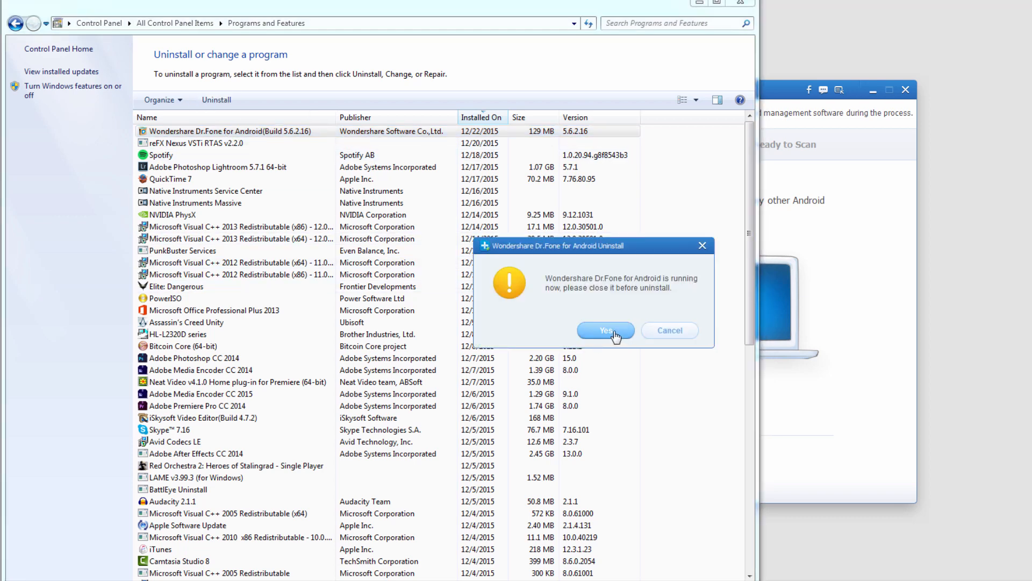
{"action": "left_click", "coordinate": [605, 330]}
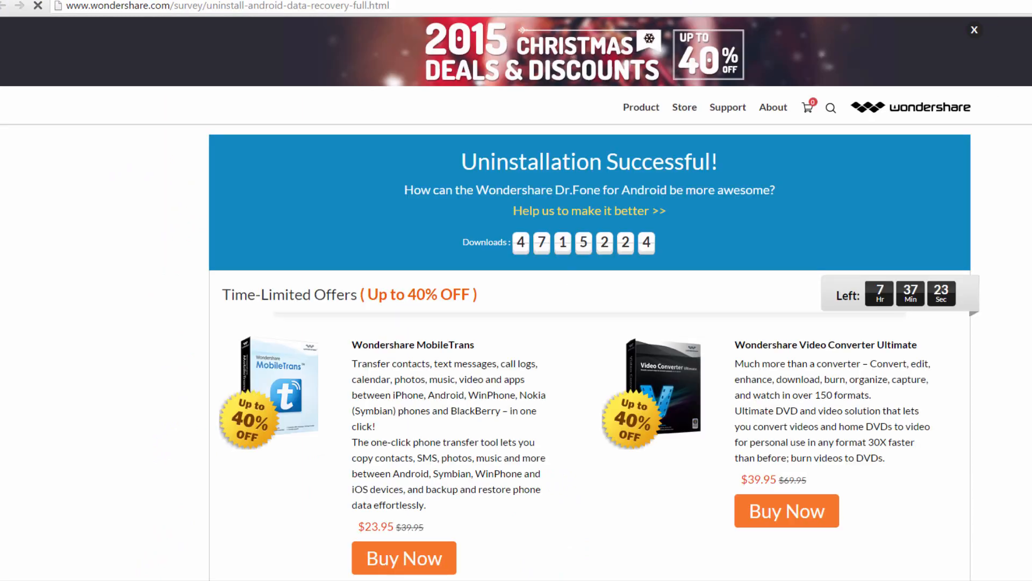